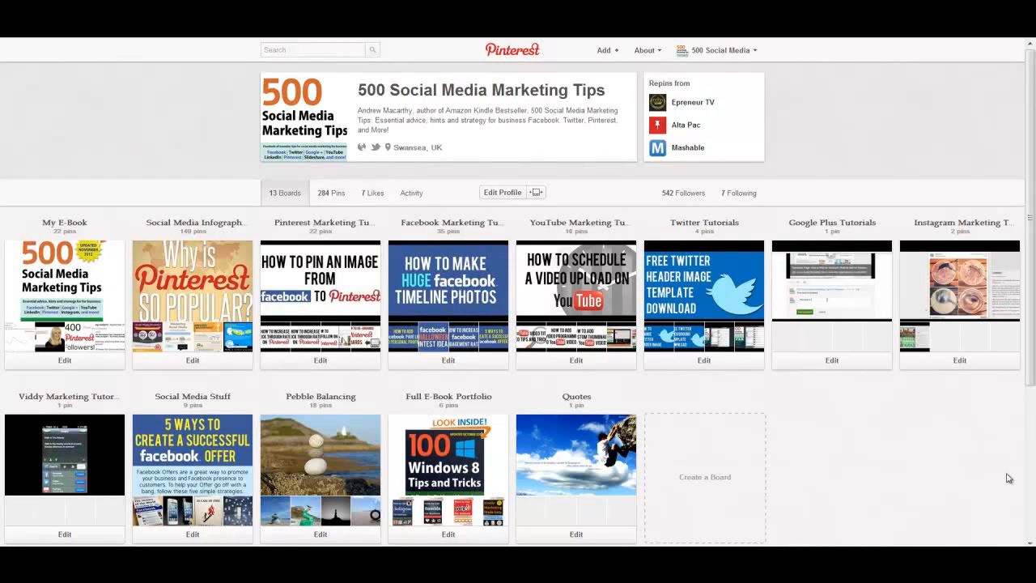
pyautogui.moveTo(1023, 473)
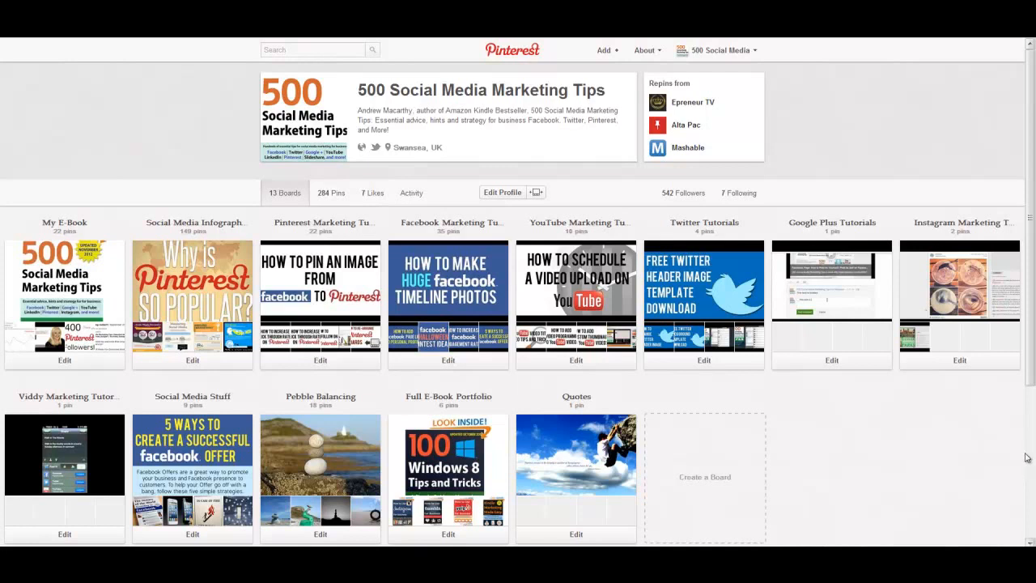
# - Create the board 'Secret Gifts' in the Products category with Secret switched ON
pyautogui.scroll(-3)
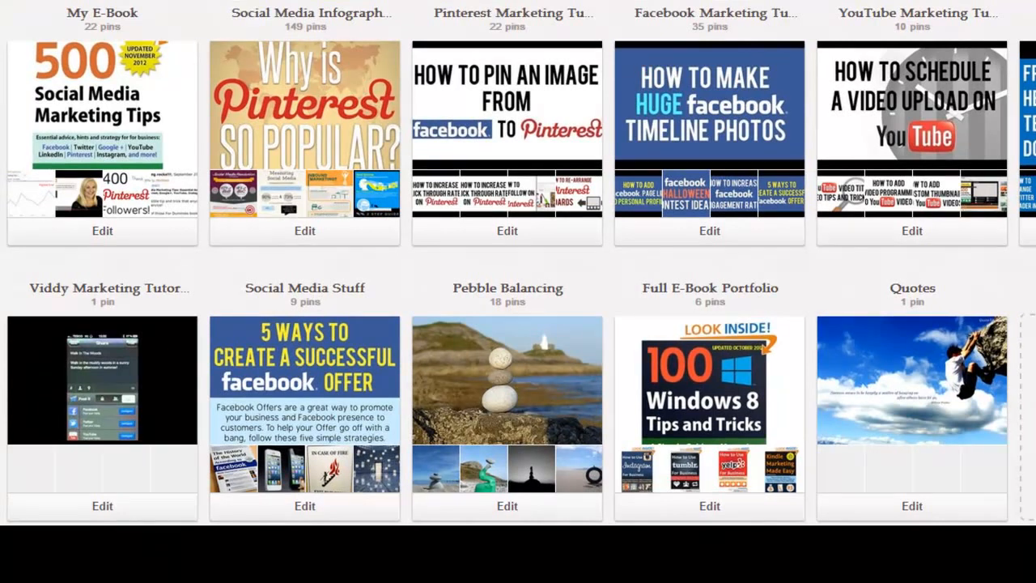
pyautogui.scroll(-3)
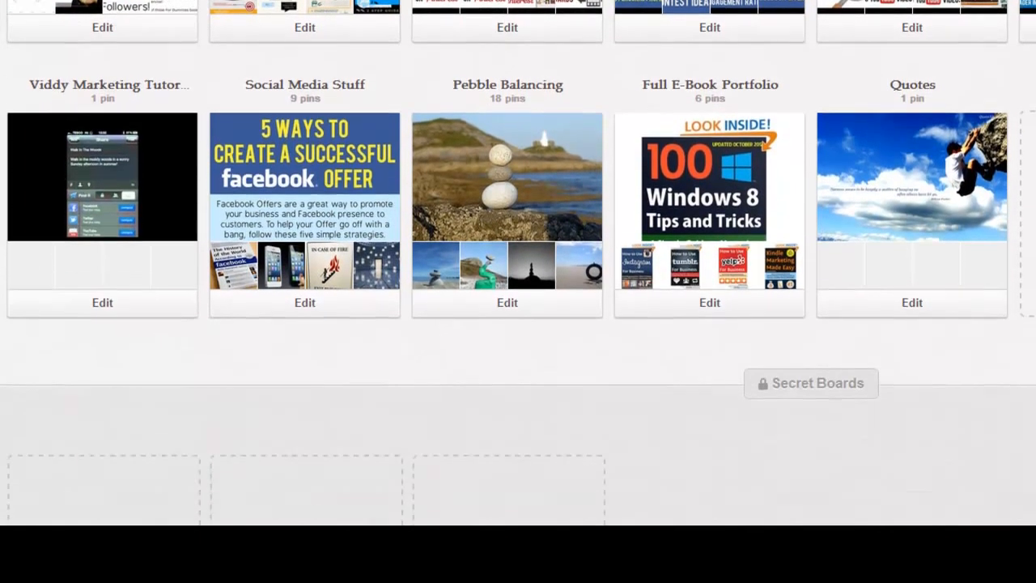
pyautogui.scroll(-3)
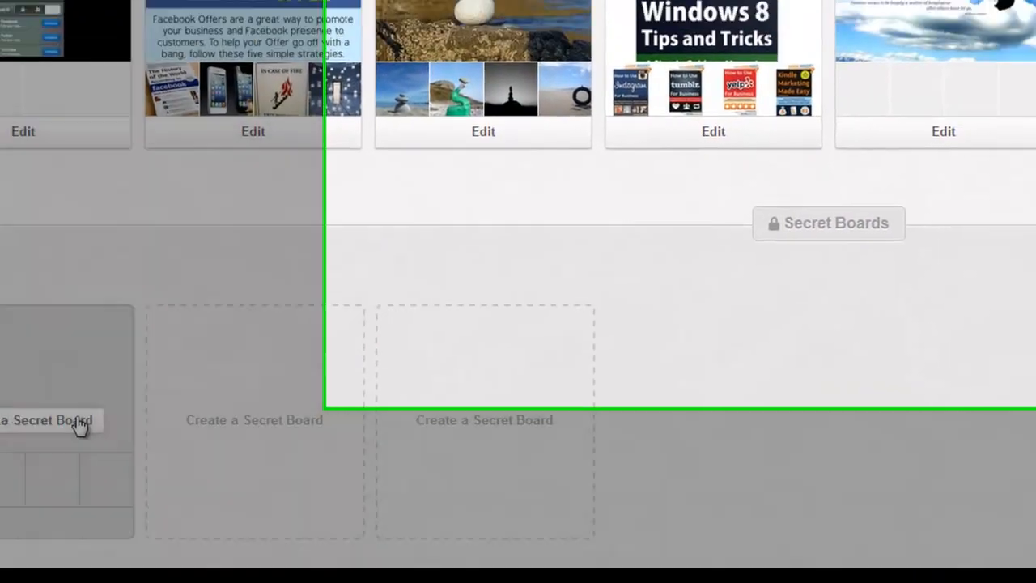
pyautogui.scroll(3)
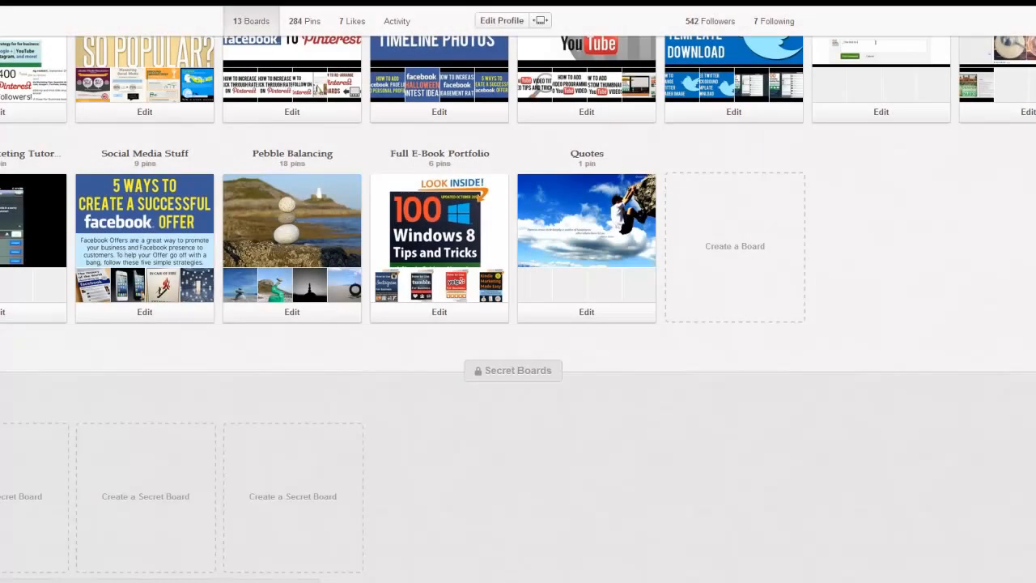
pyautogui.scroll(3)
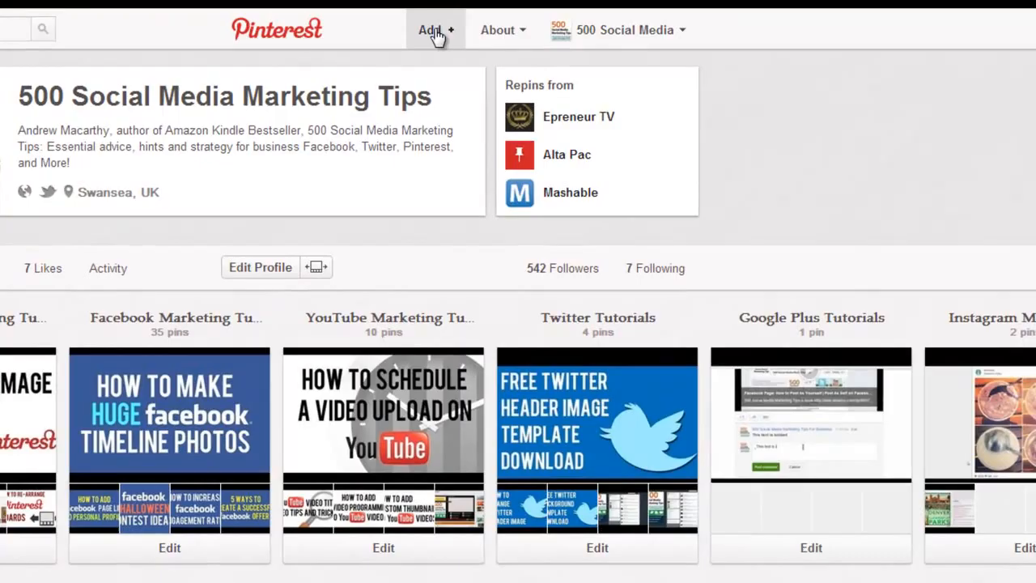
pyautogui.click(435, 30)
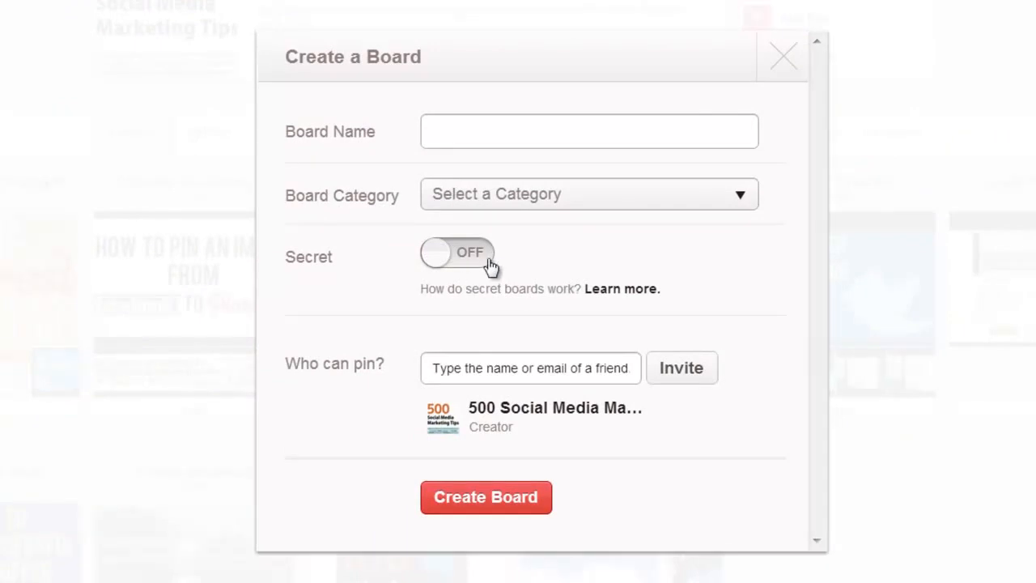
pyautogui.click(458, 253)
pyautogui.write('Secret Gifts')
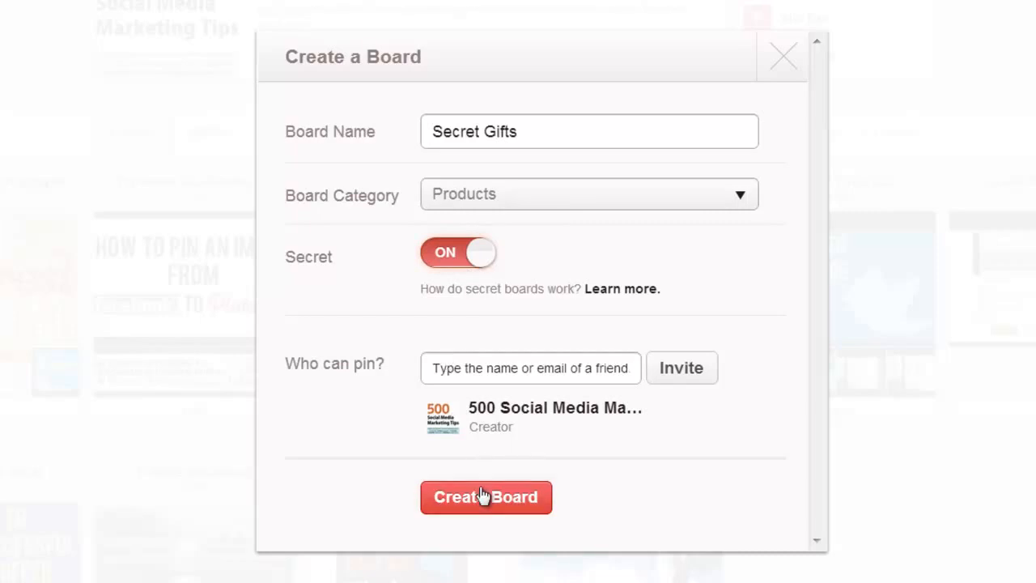
pyautogui.click(485, 496)
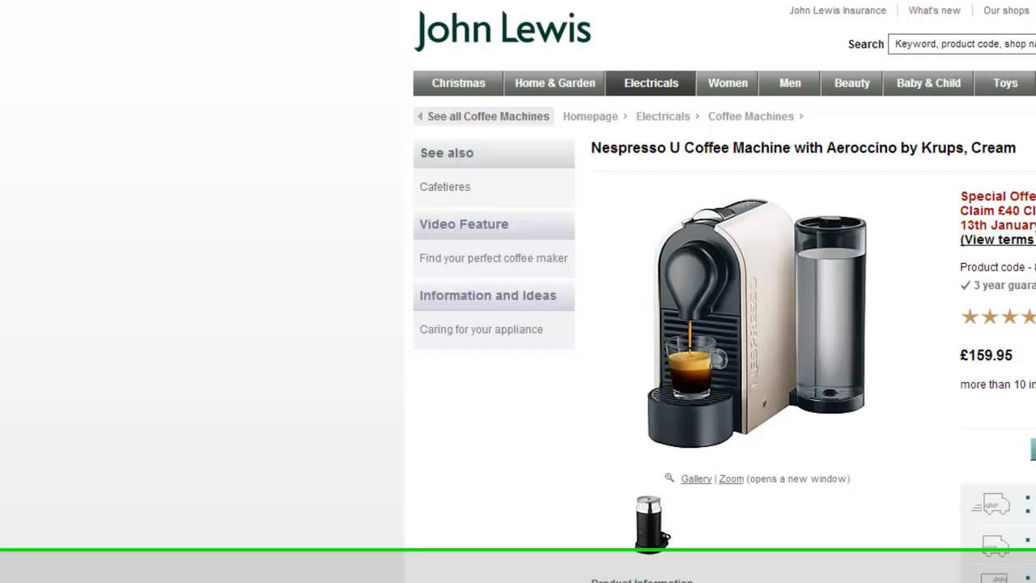
# - Pin the cream Nespresso U coffee machine from John Lewis to Secret Gifts and view the board
pyautogui.scroll(3)
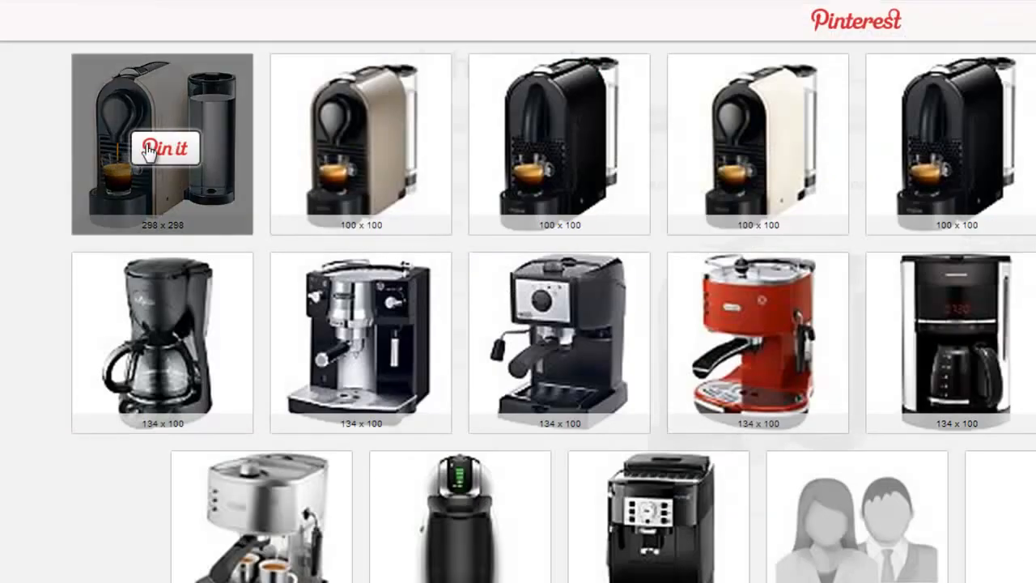
pyautogui.click(165, 149)
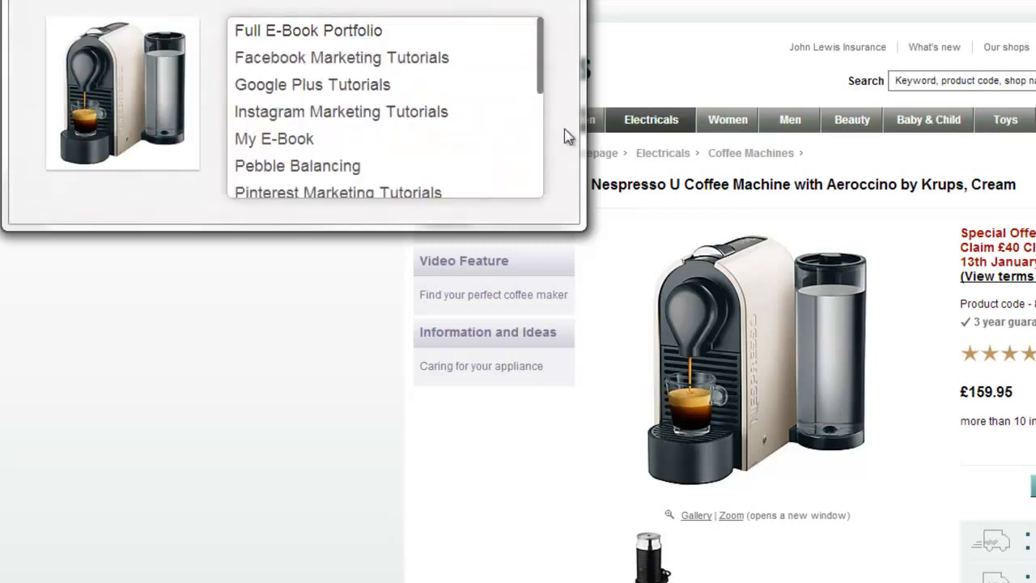
pyautogui.scroll(-3)
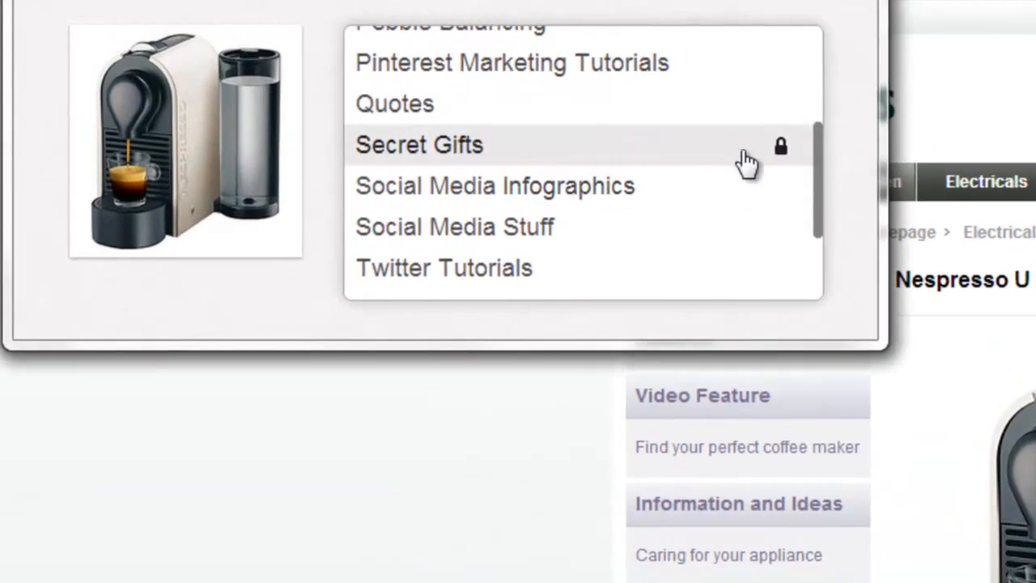
pyautogui.moveTo(769, 162)
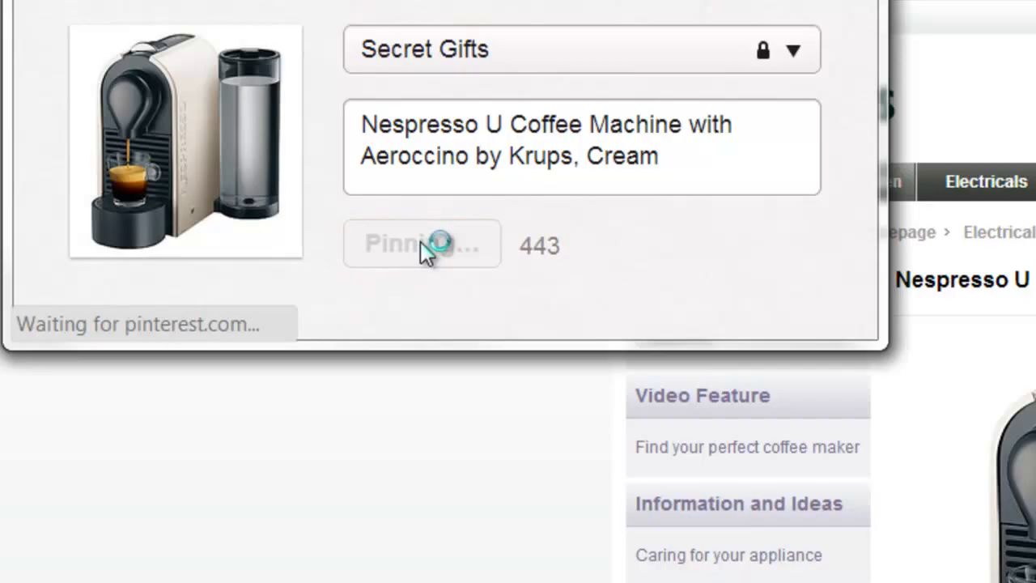
pyautogui.click(421, 242)
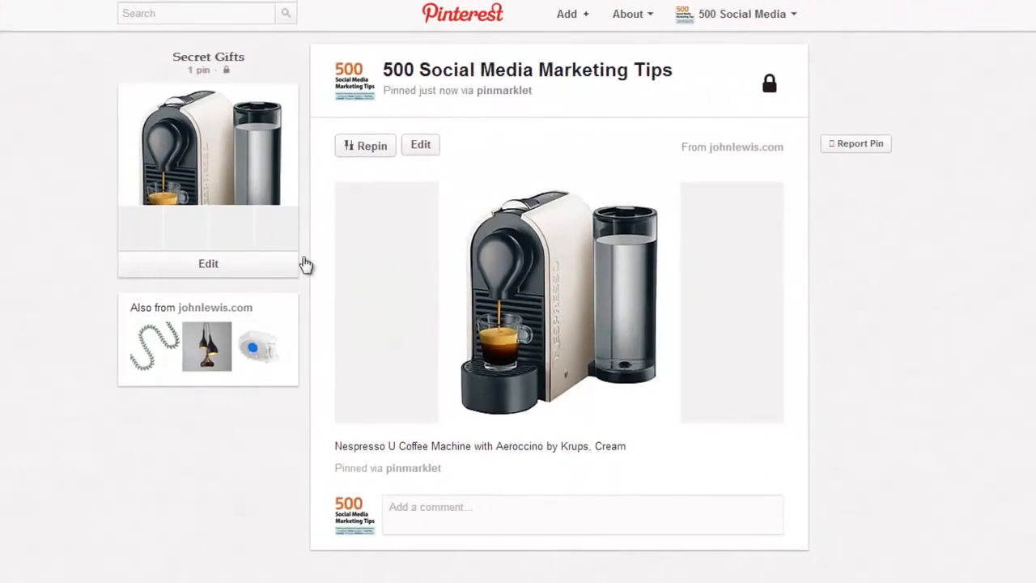
pyautogui.moveTo(289, 233)
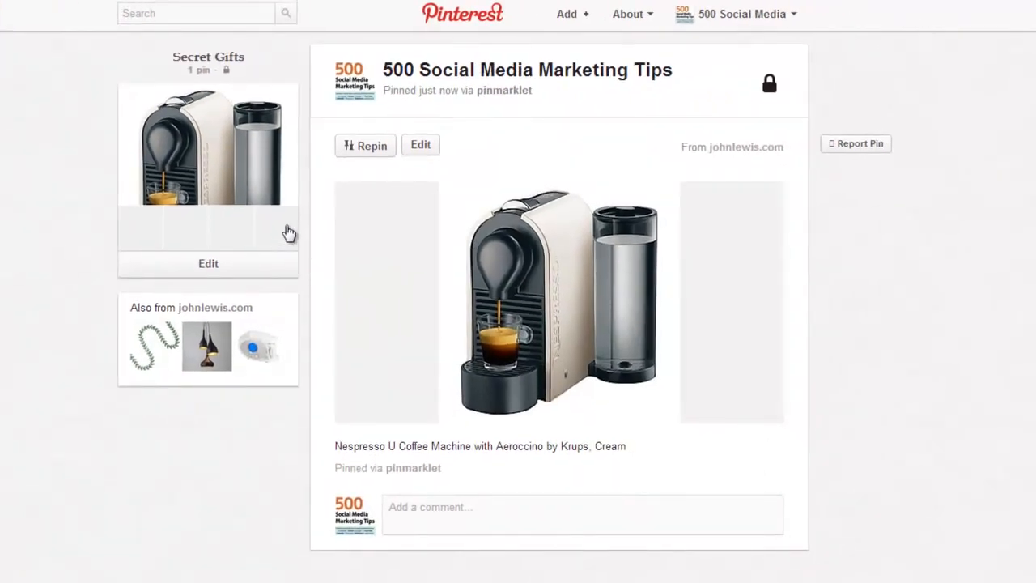
pyautogui.moveTo(145, 279)
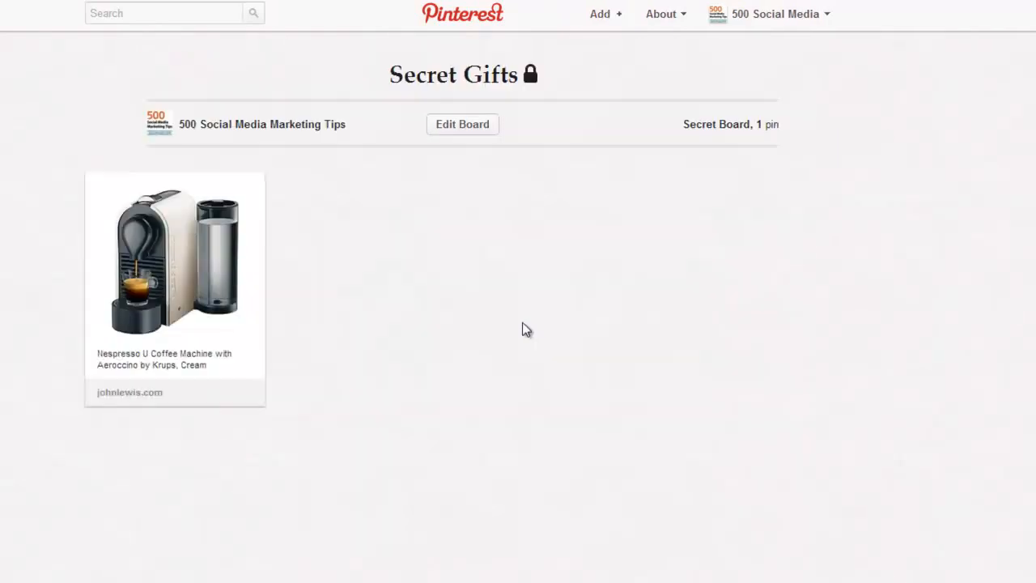
pyautogui.click(463, 124)
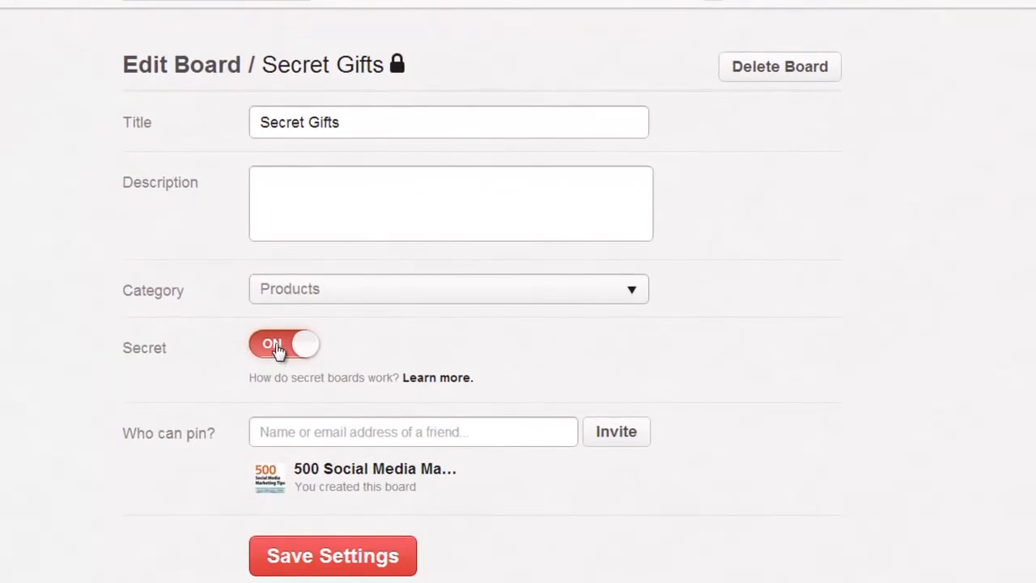
# - Toggle Secret to OFF for the Secret Gifts board, raising the permanently-public warning
pyautogui.click(279, 343)
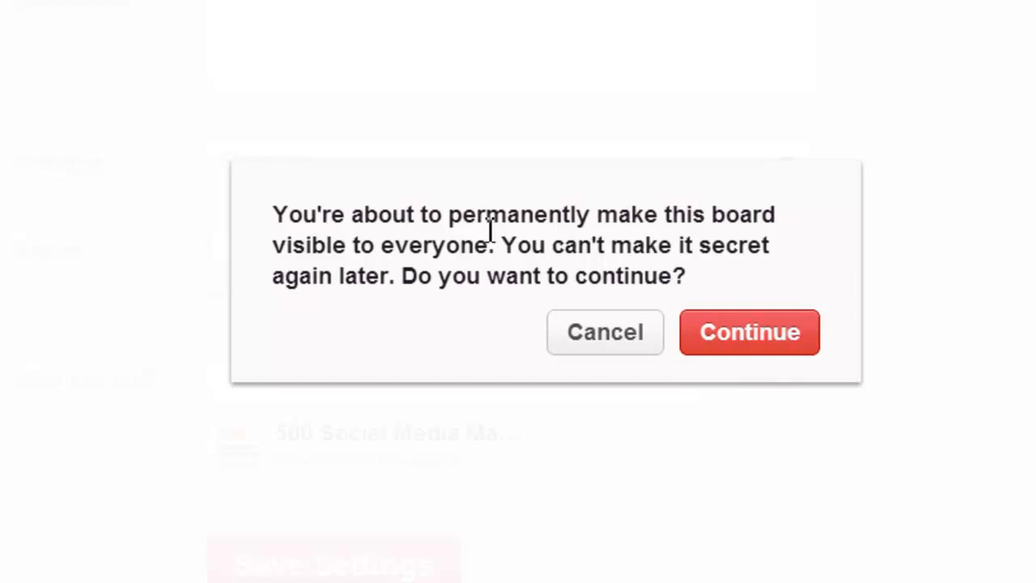
pyautogui.moveTo(829, 357)
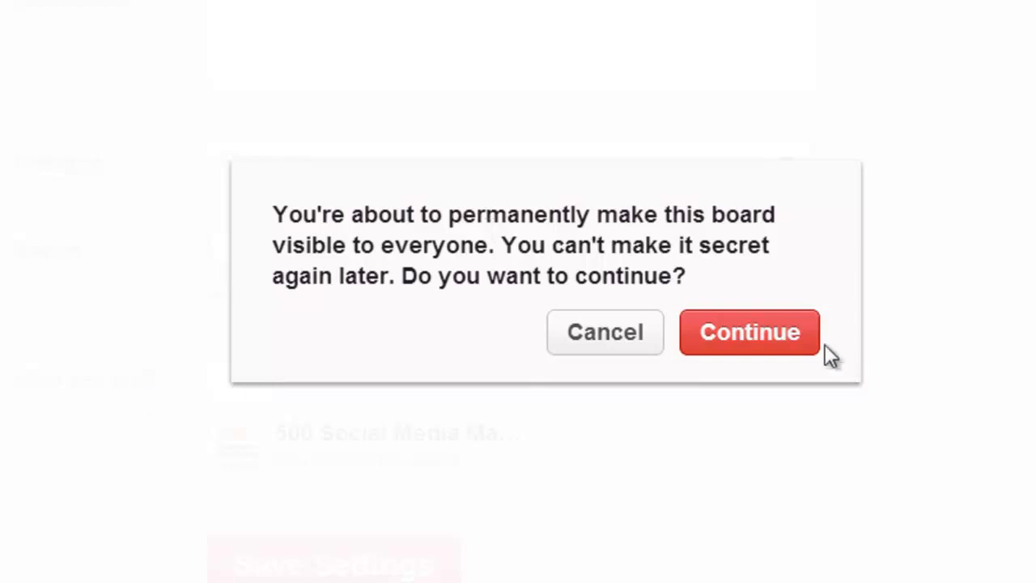
# - Confirm making Secret Gifts permanently public and check the Secret Boards section is empty
pyautogui.click(748, 332)
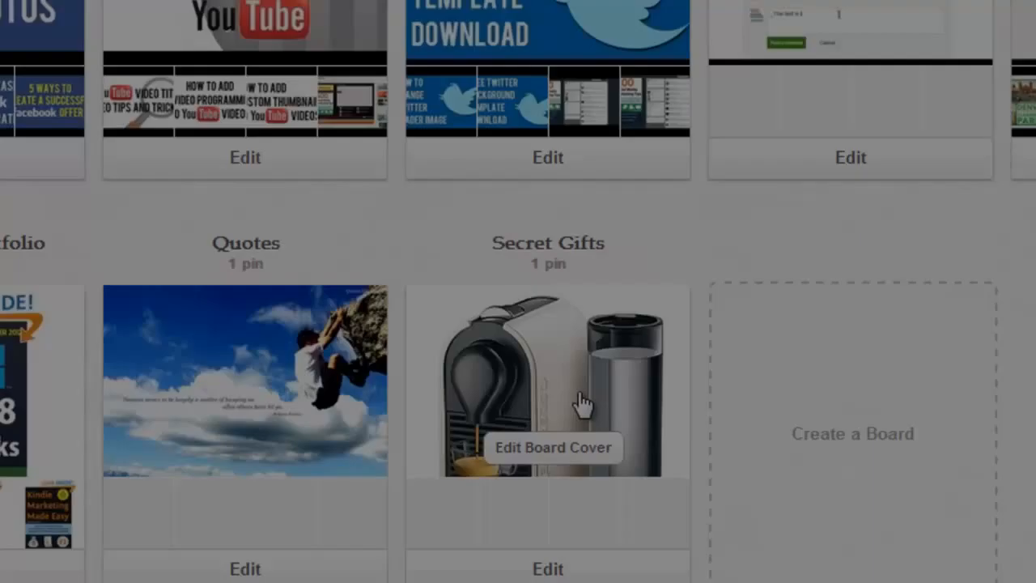
pyautogui.scroll(-3)
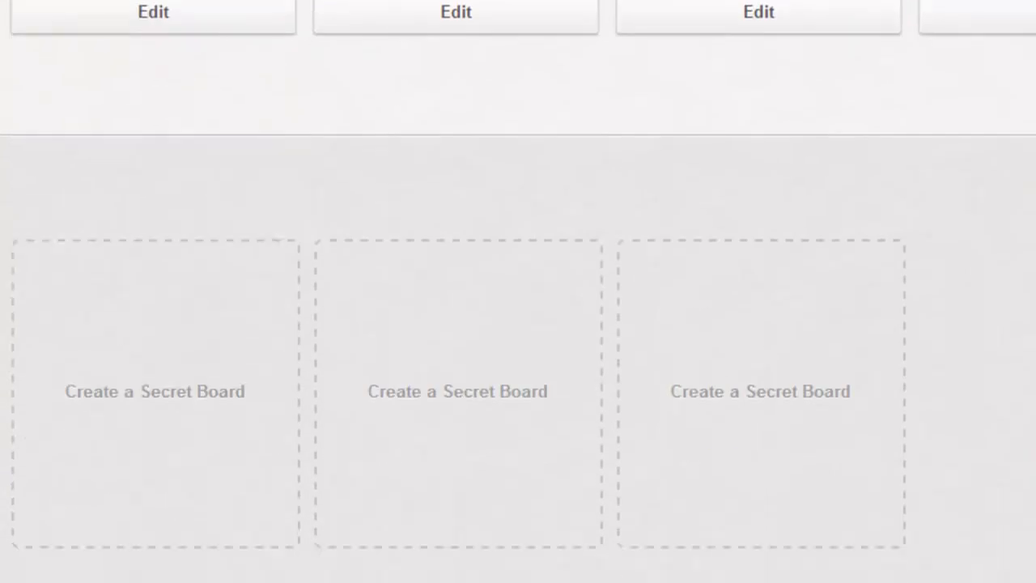
pyautogui.moveTo(943, 428)
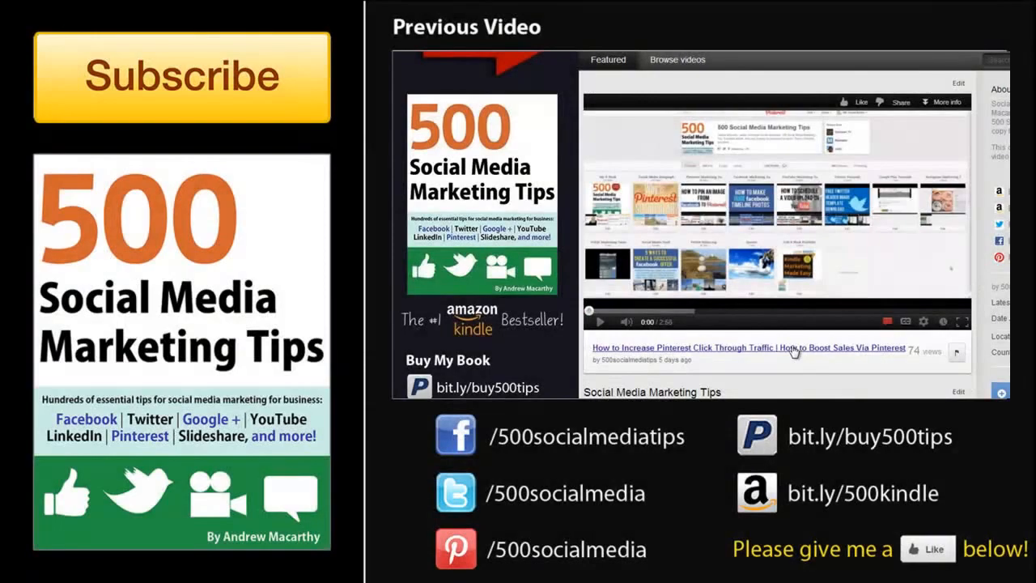
pyautogui.click(748, 346)
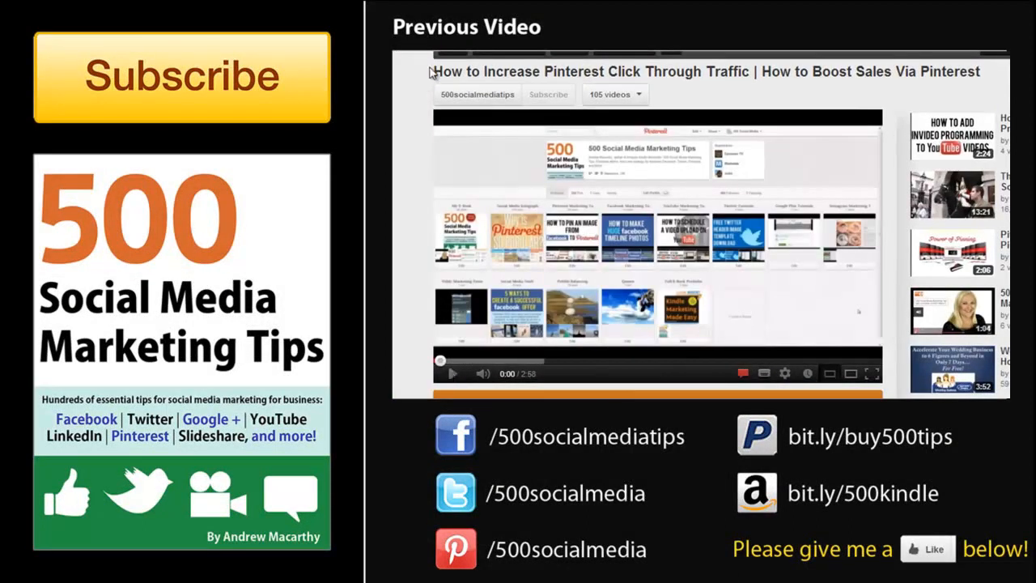
pyautogui.moveTo(596, 71)
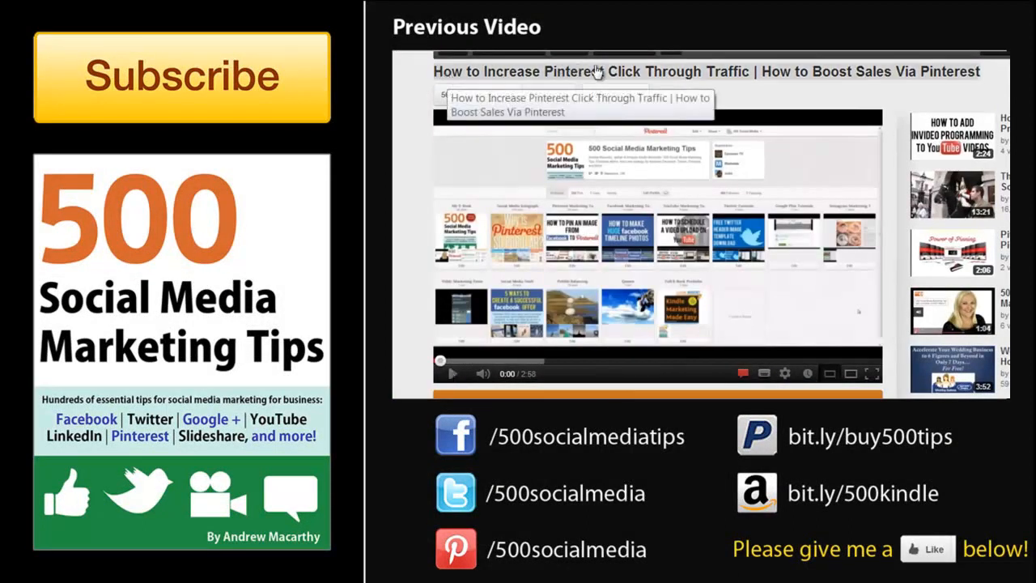
pyautogui.moveTo(478, 94)
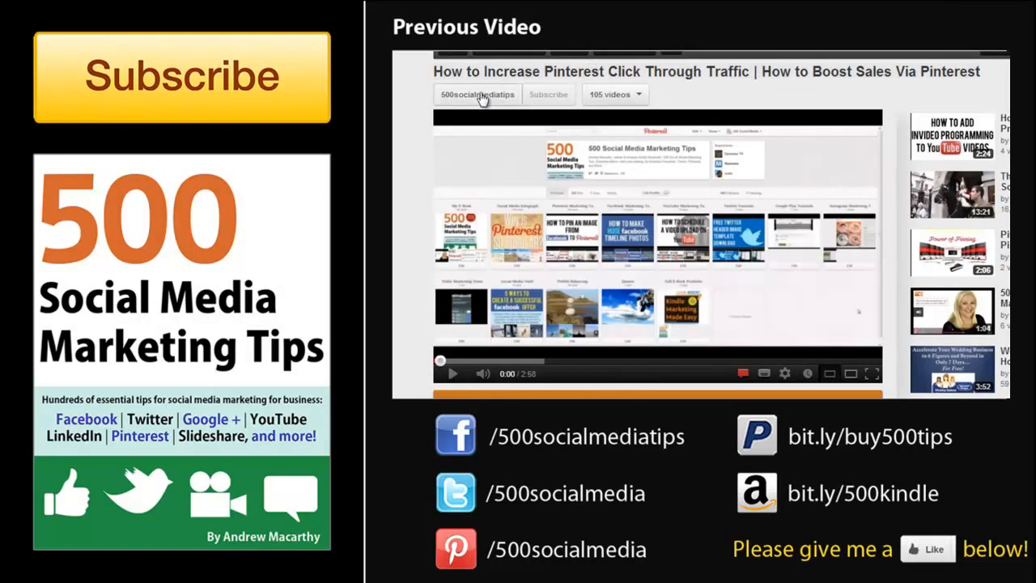